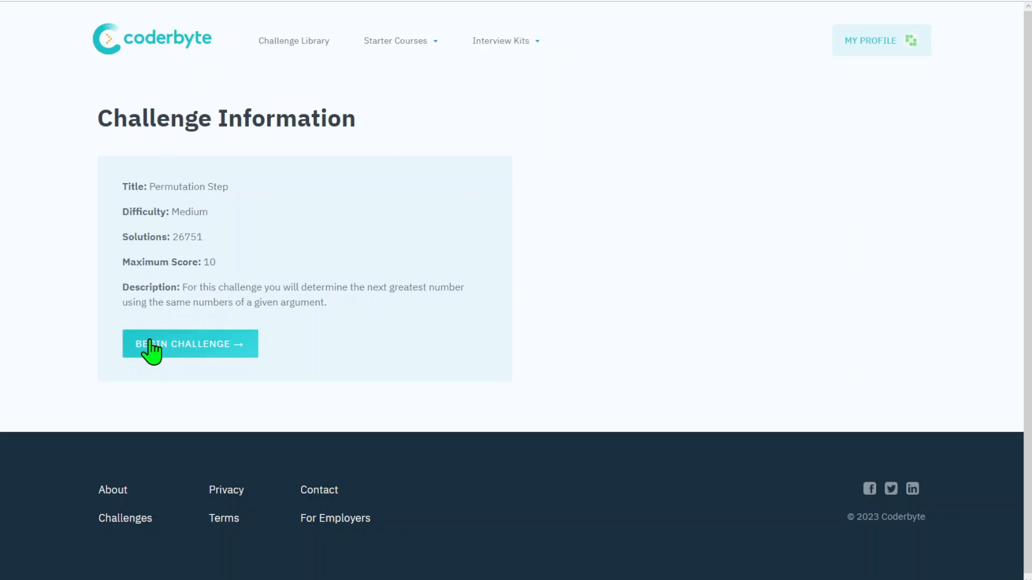
# Step: Begin the Permutation Step challenge to load its JavaScript workspace
pyautogui.click(190, 344)
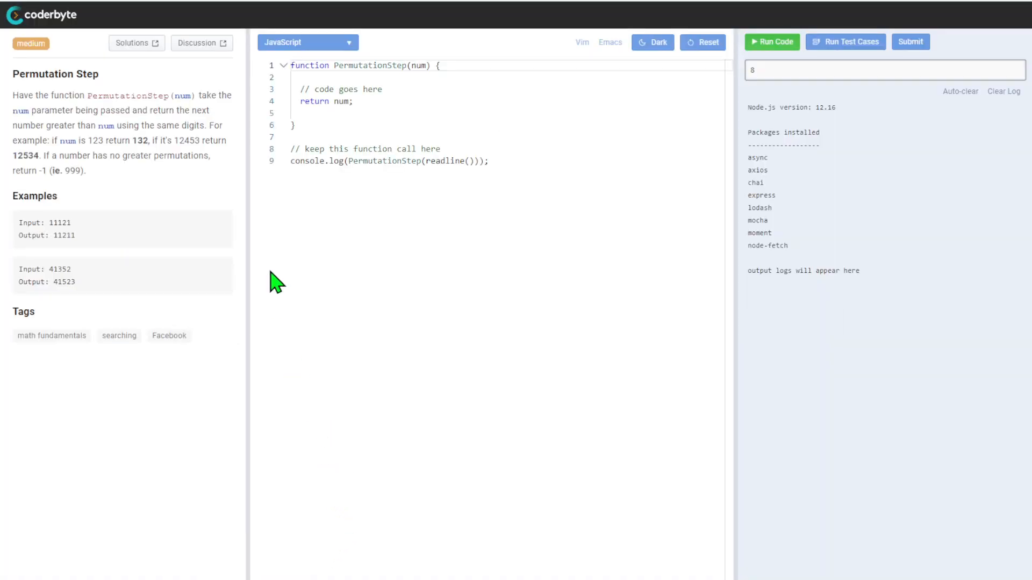
pyautogui.moveTo(267, 270)
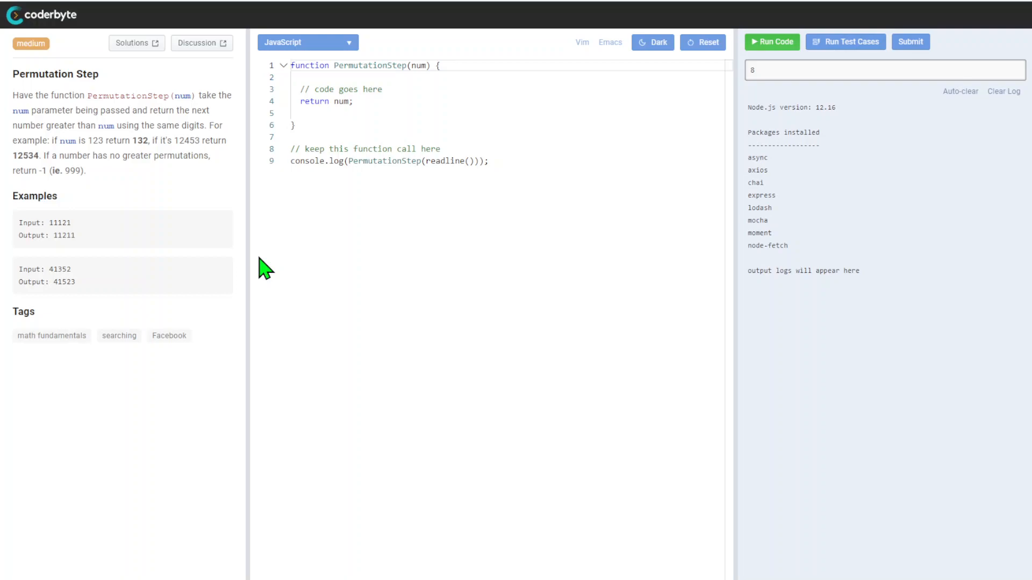
pyautogui.moveTo(521, 241)
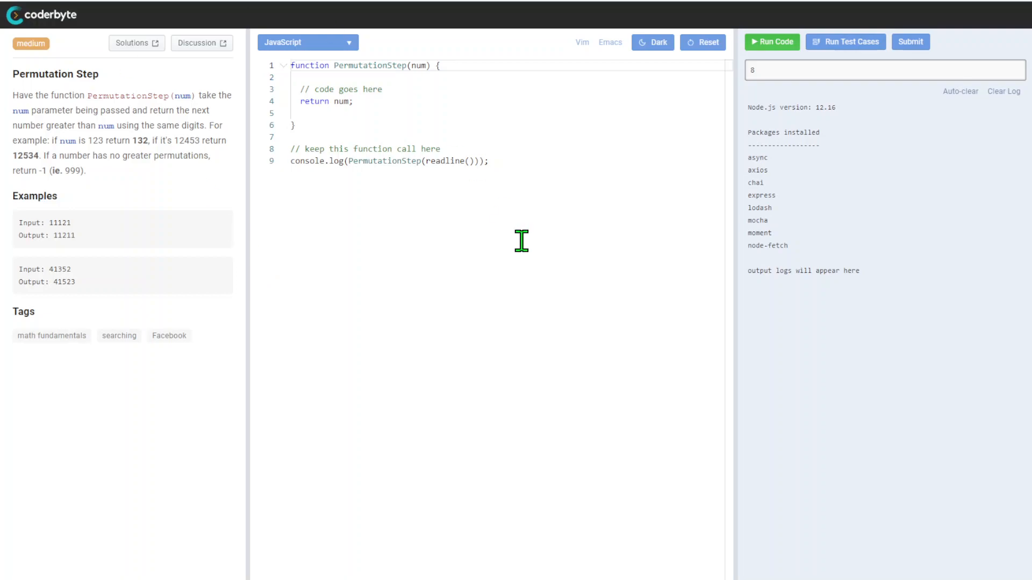
# Step: Paste the commented PermutationStep solution, run the sample tests, and clear the output log
pyautogui.click(844, 42)
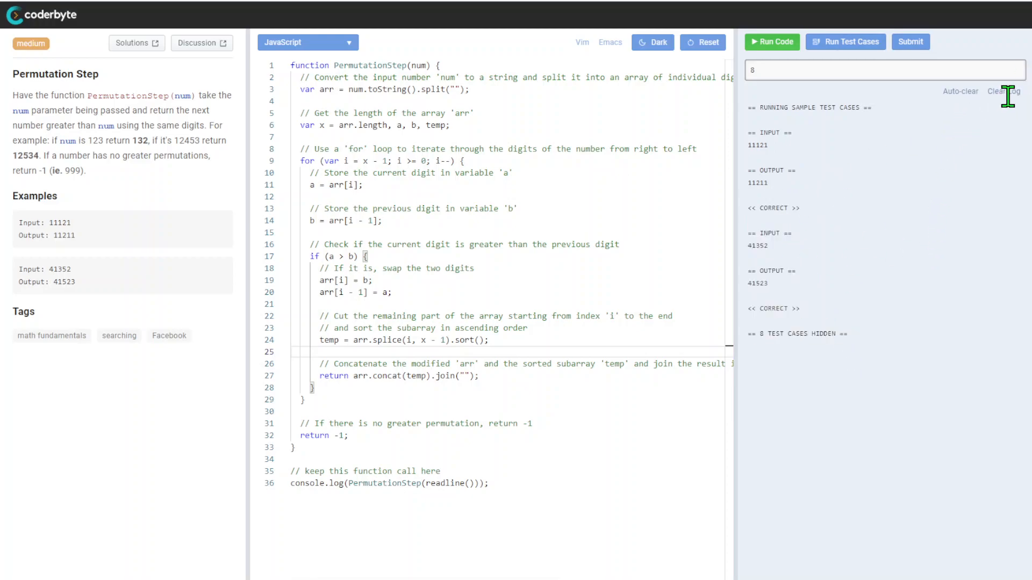
pyautogui.click(1002, 90)
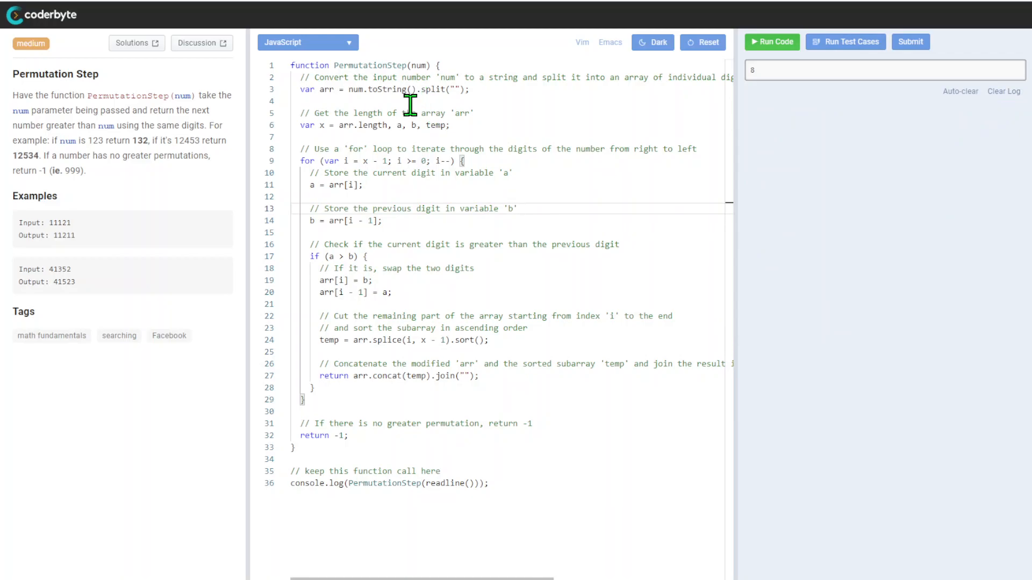
pyautogui.moveTo(407, 77)
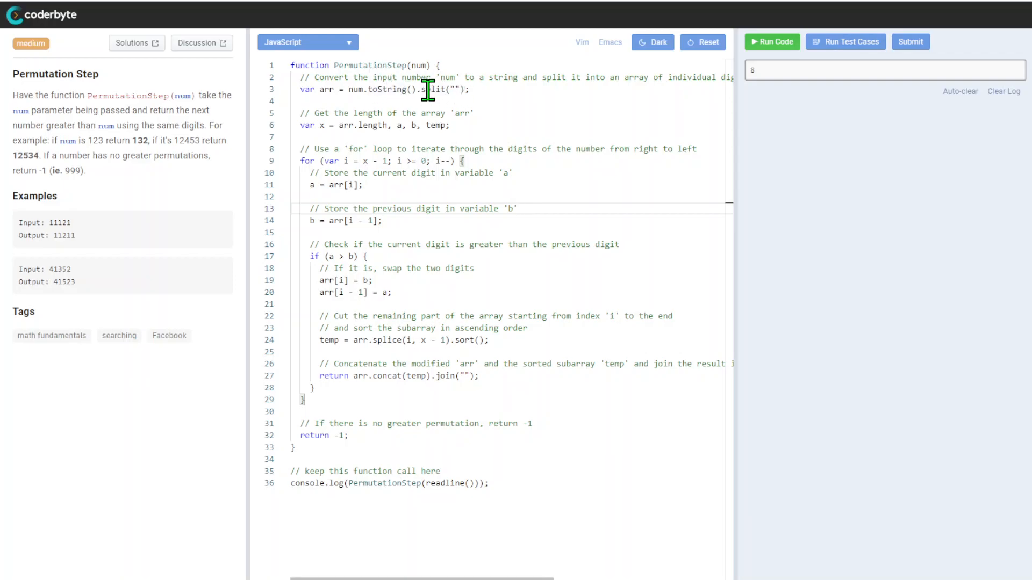
pyautogui.doubleClick(326, 90)
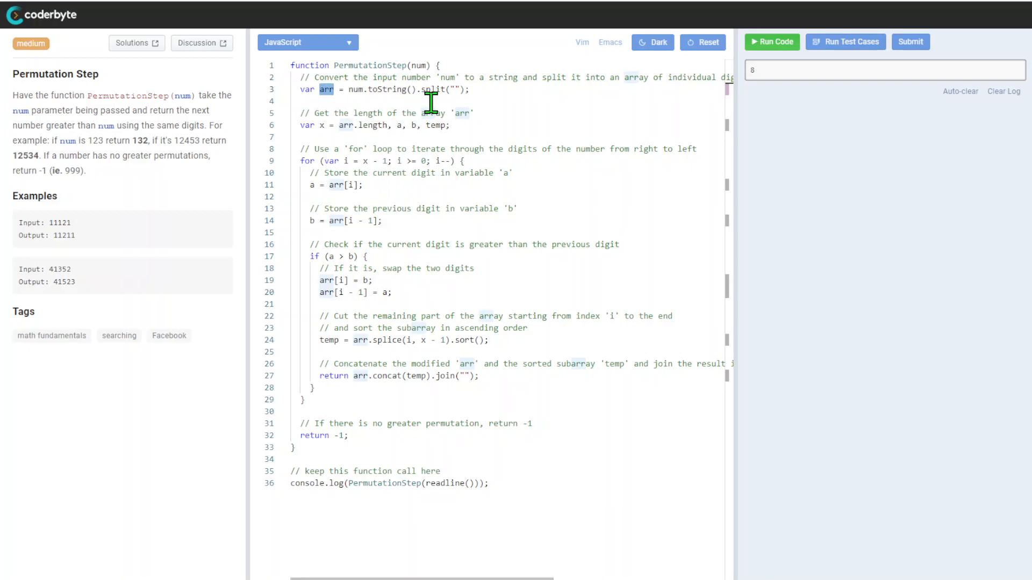
pyautogui.moveTo(359, 124)
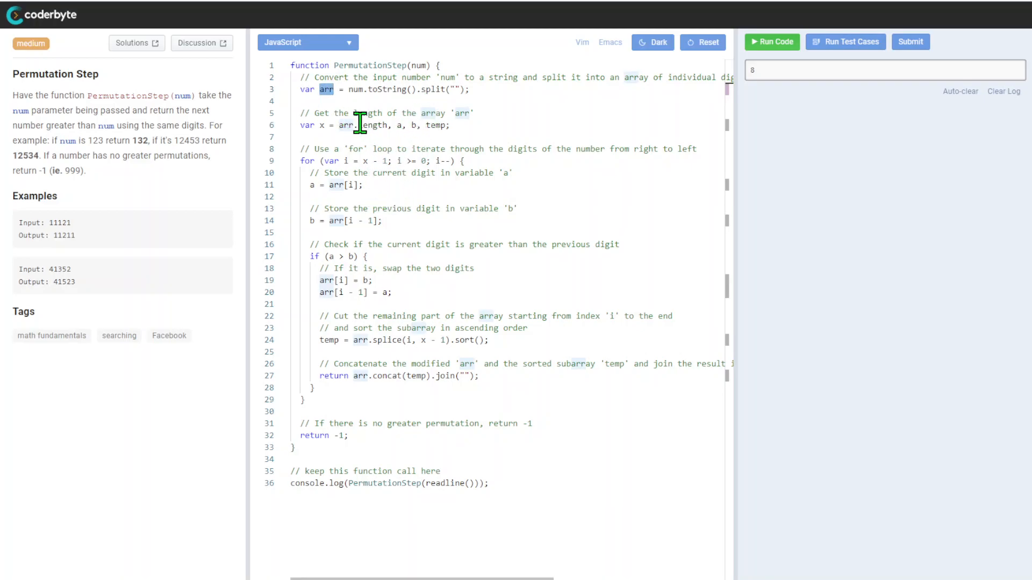
pyautogui.moveTo(426, 146)
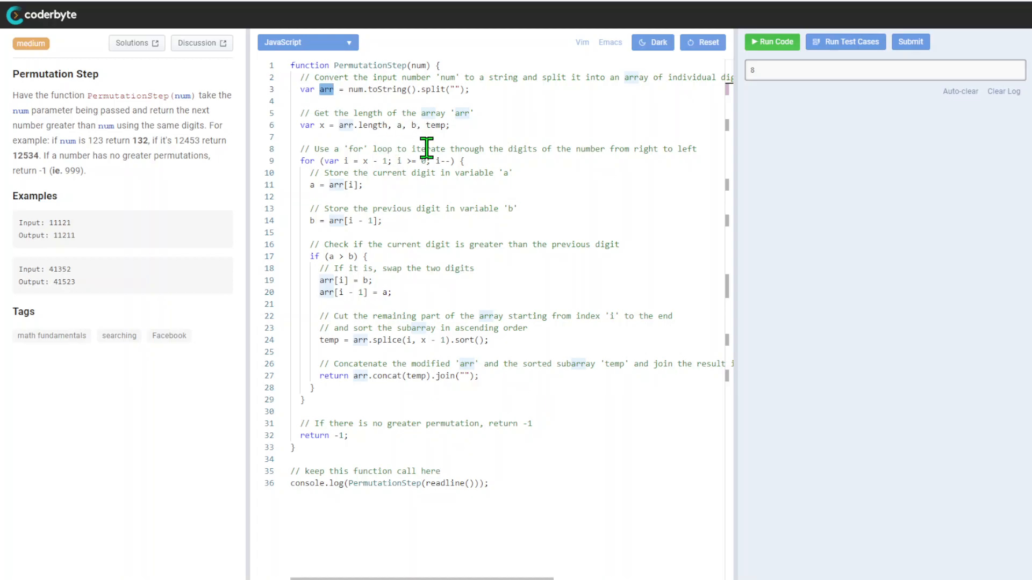
pyautogui.moveTo(405, 147)
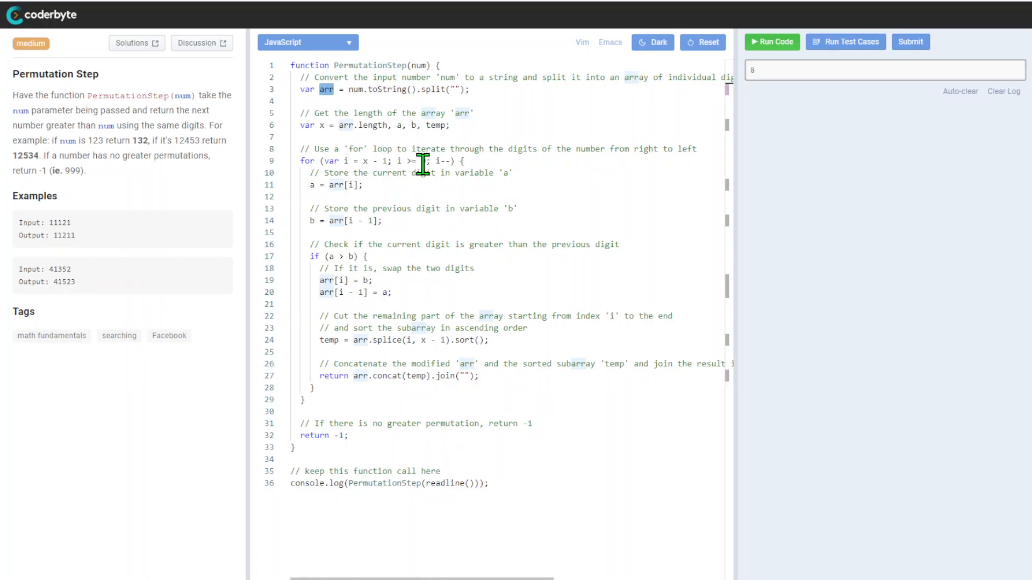
pyautogui.moveTo(428, 151)
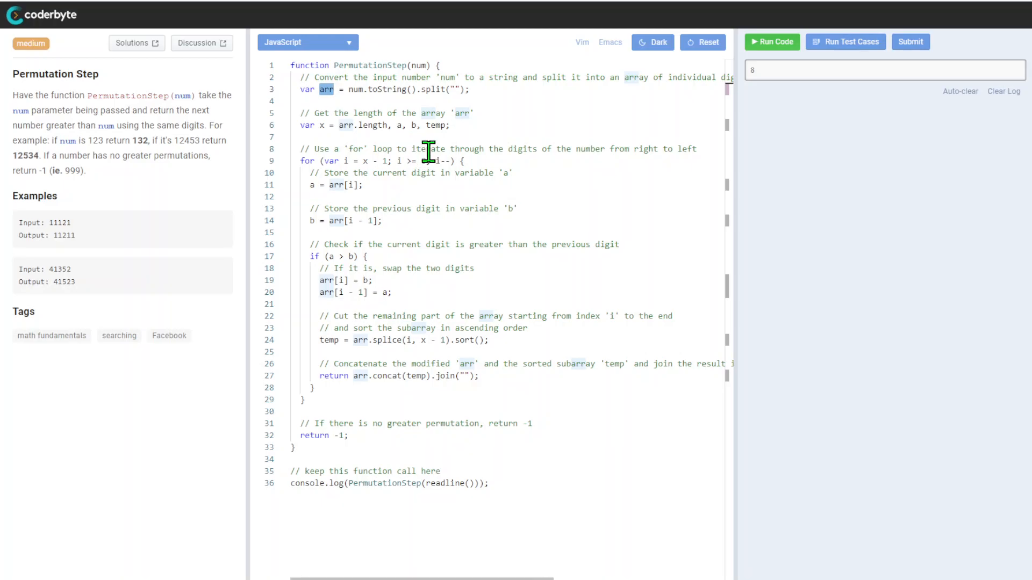
pyautogui.moveTo(427, 125)
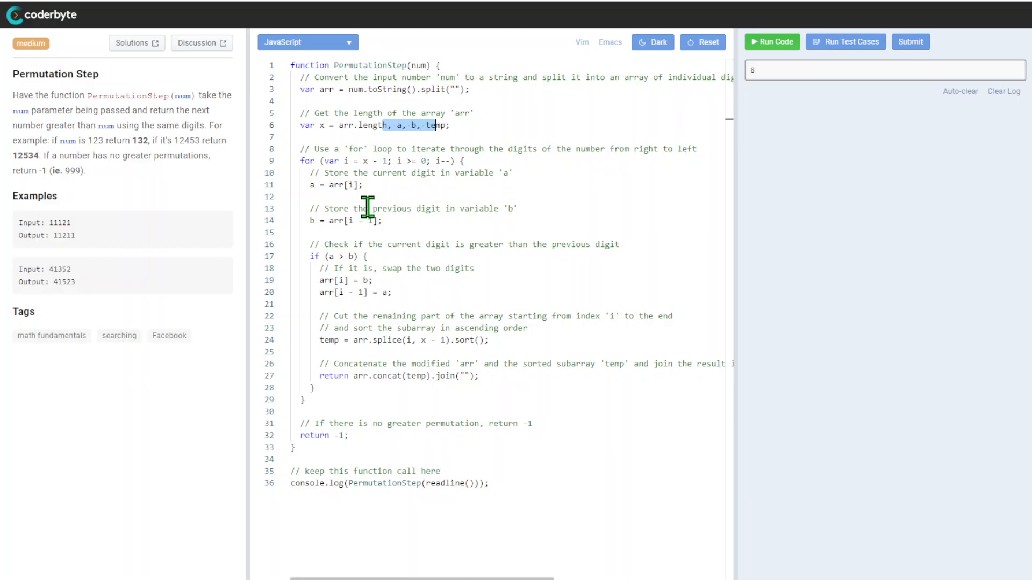
pyautogui.moveTo(322, 211)
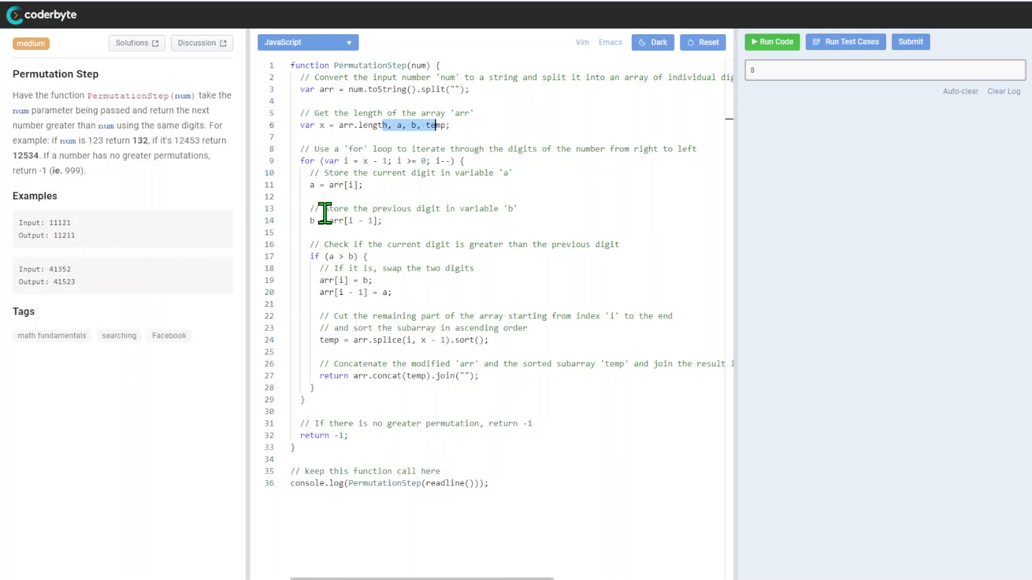
pyautogui.moveTo(367, 161)
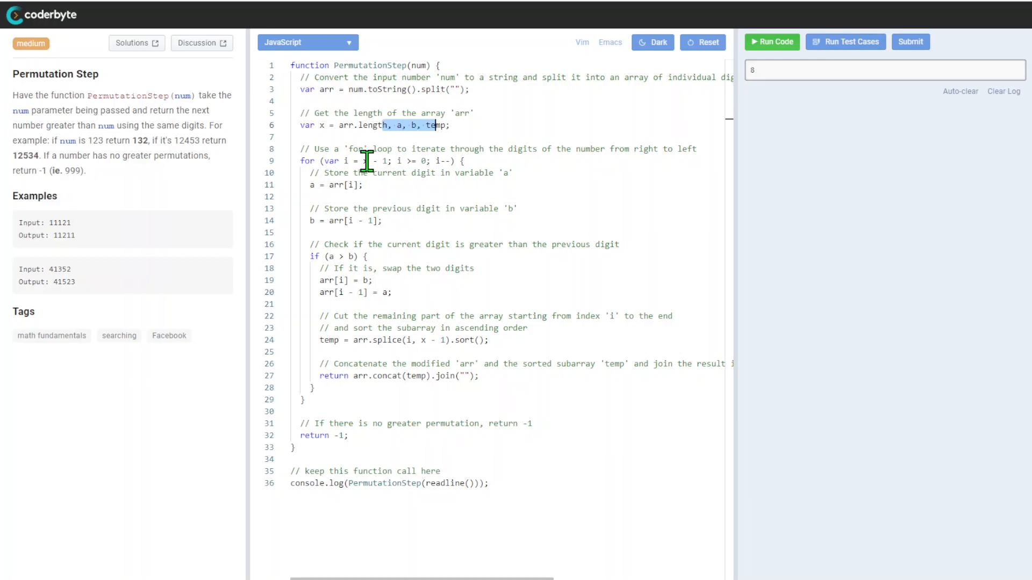
pyautogui.doubleClick(321, 124)
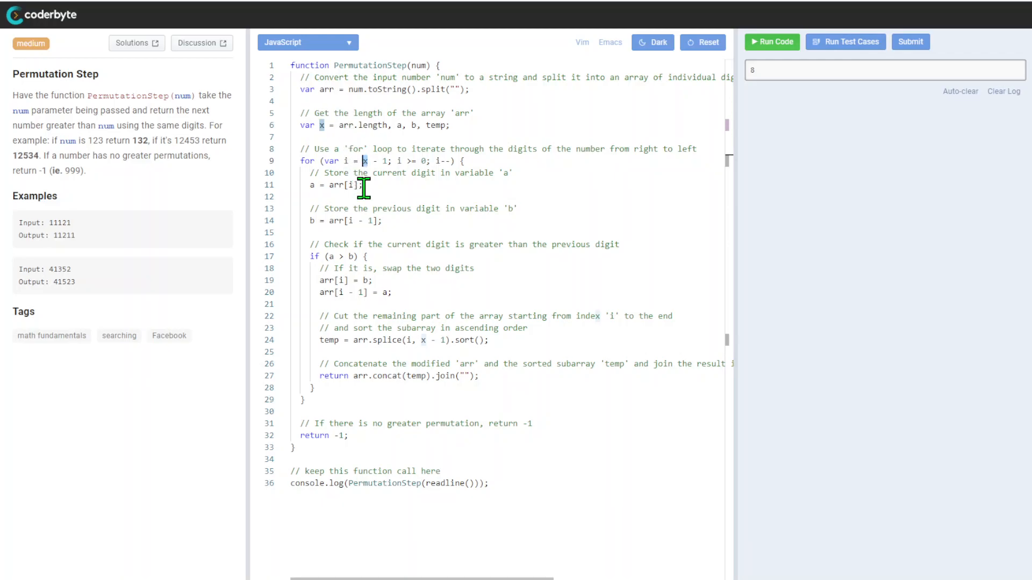
pyautogui.moveTo(374, 210)
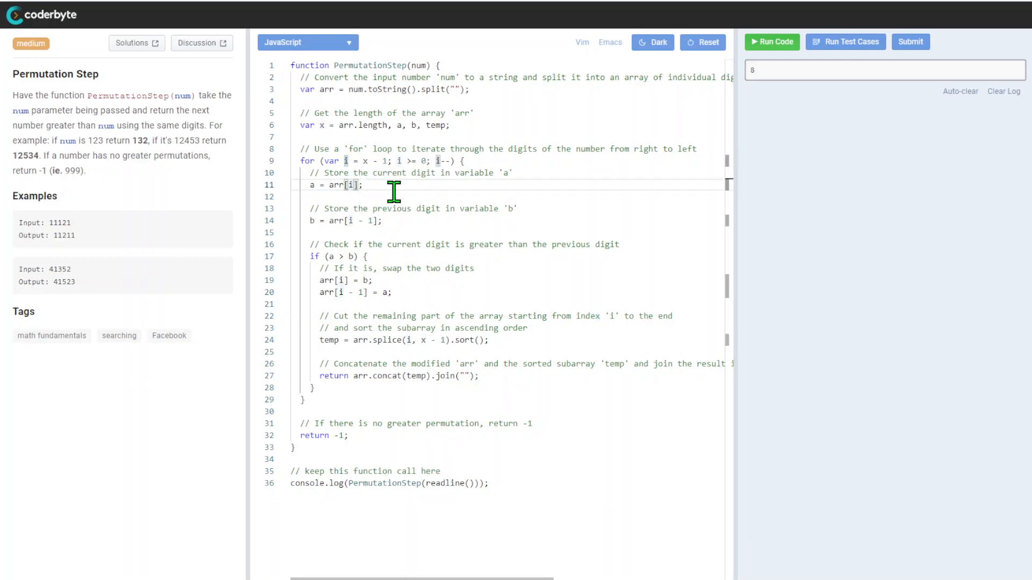
pyautogui.moveTo(319, 189)
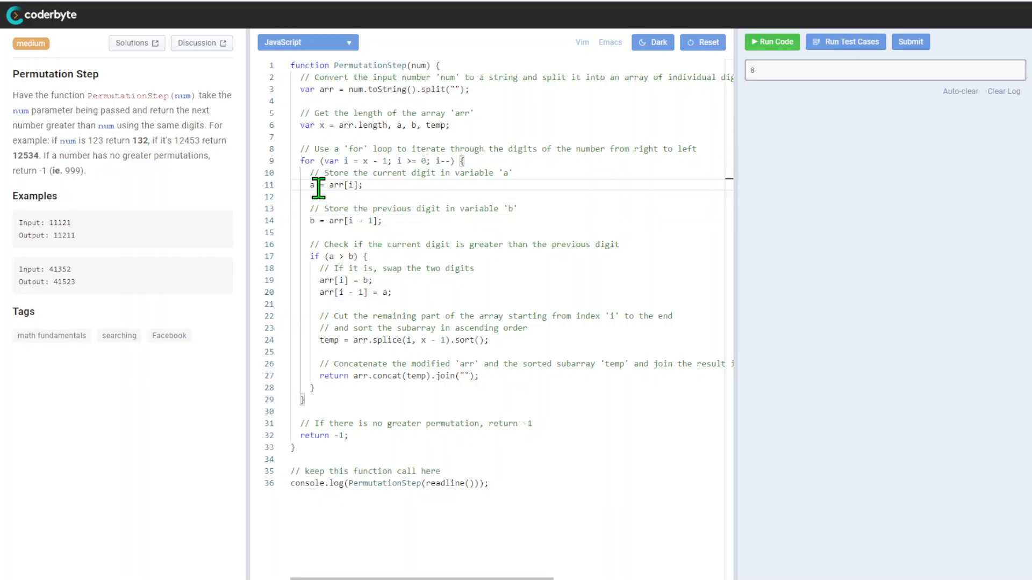
pyautogui.doubleClick(308, 185)
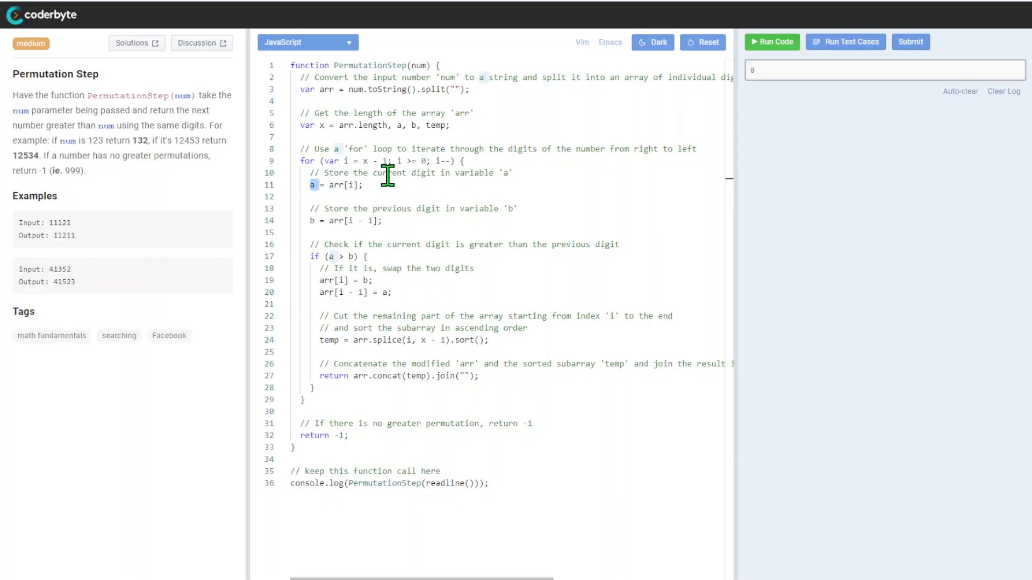
pyautogui.moveTo(480, 280)
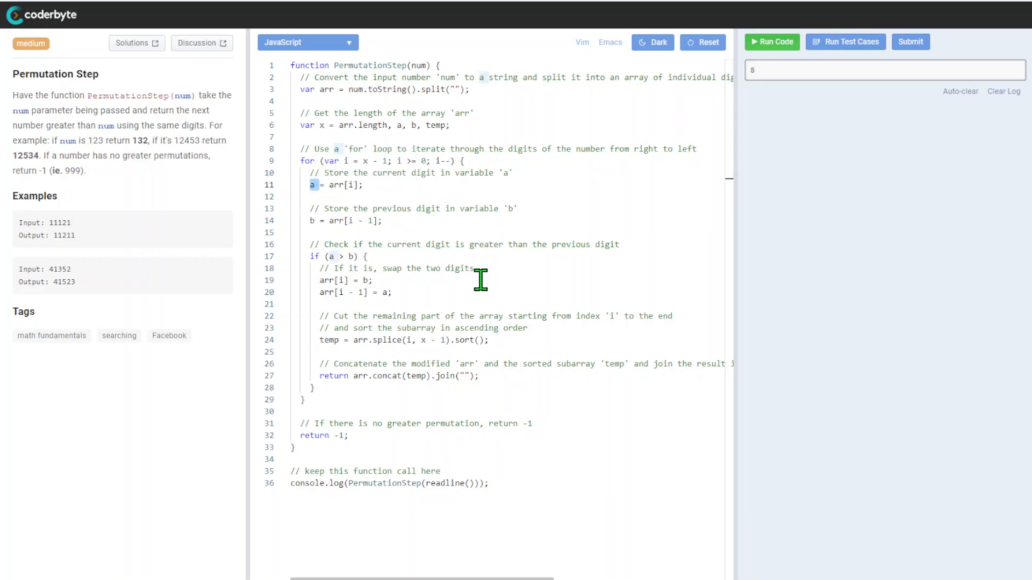
pyautogui.moveTo(449, 272)
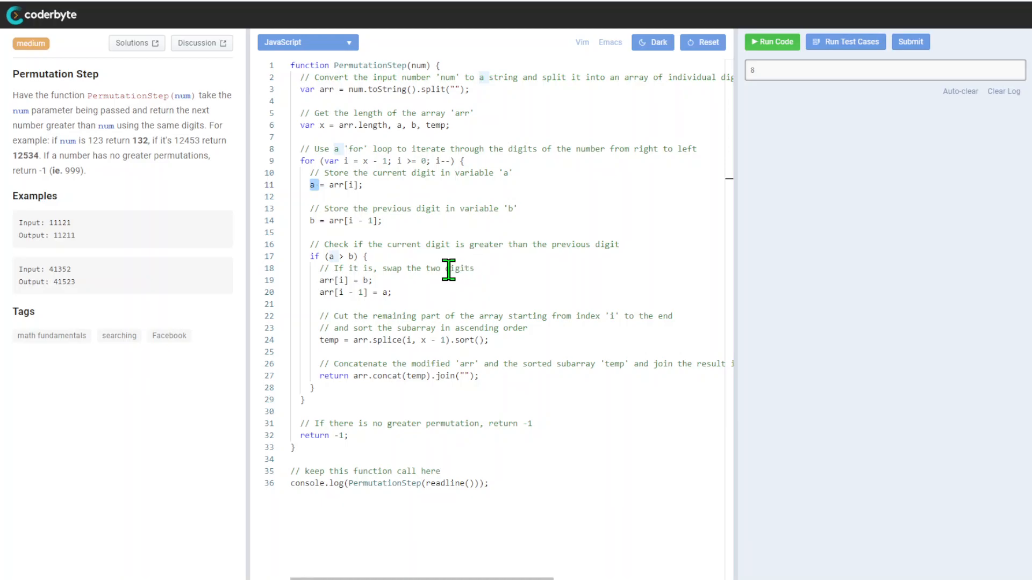
pyautogui.moveTo(447, 222)
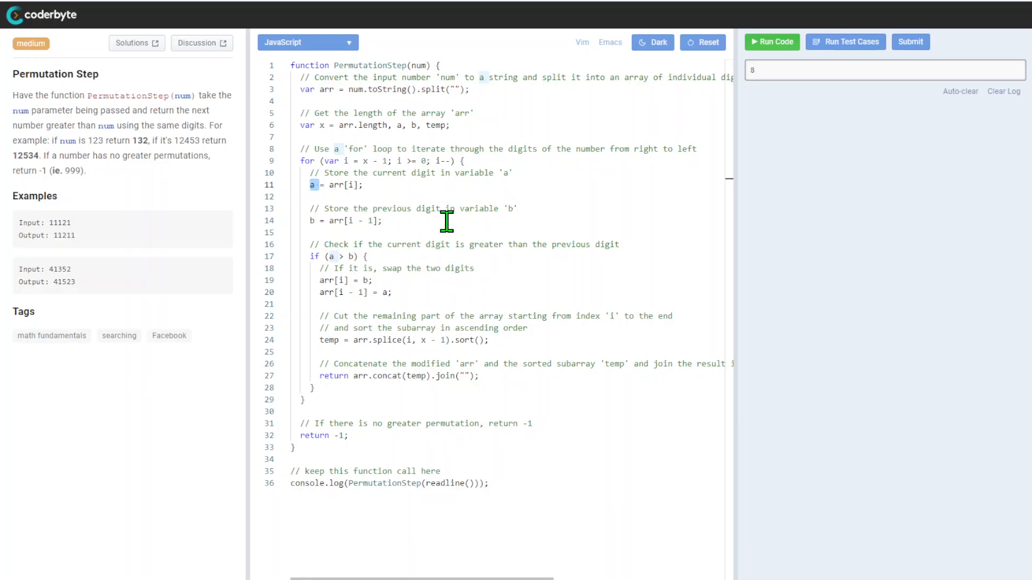
pyautogui.moveTo(471, 220)
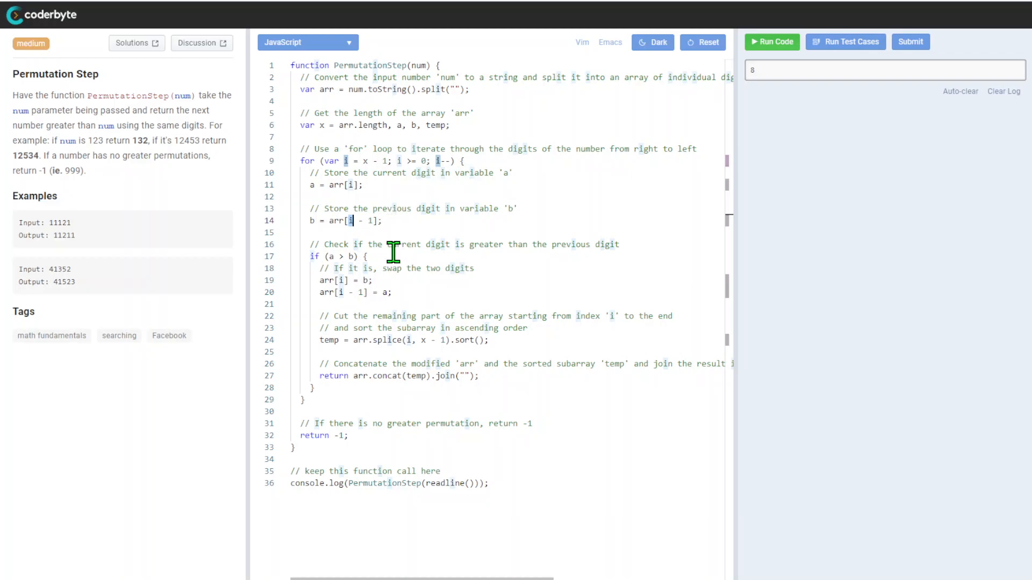
pyautogui.moveTo(413, 349)
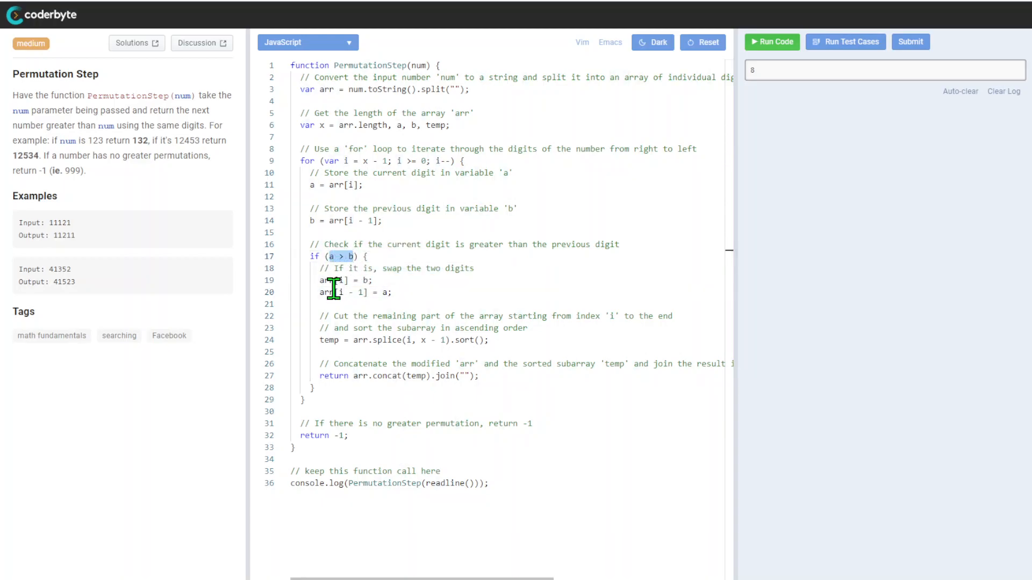
pyautogui.moveTo(342, 292)
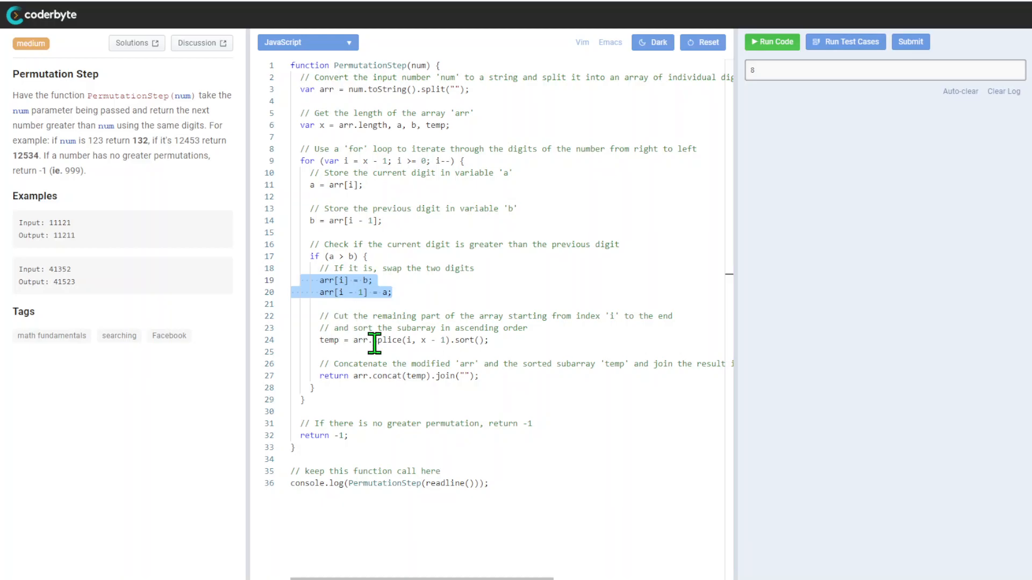
pyautogui.moveTo(420, 348)
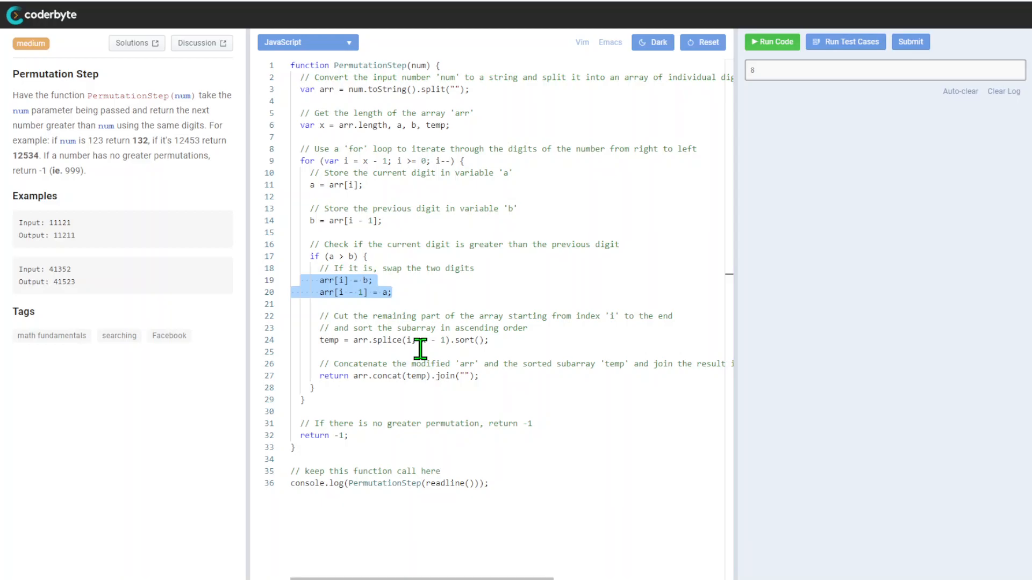
pyautogui.moveTo(492, 413)
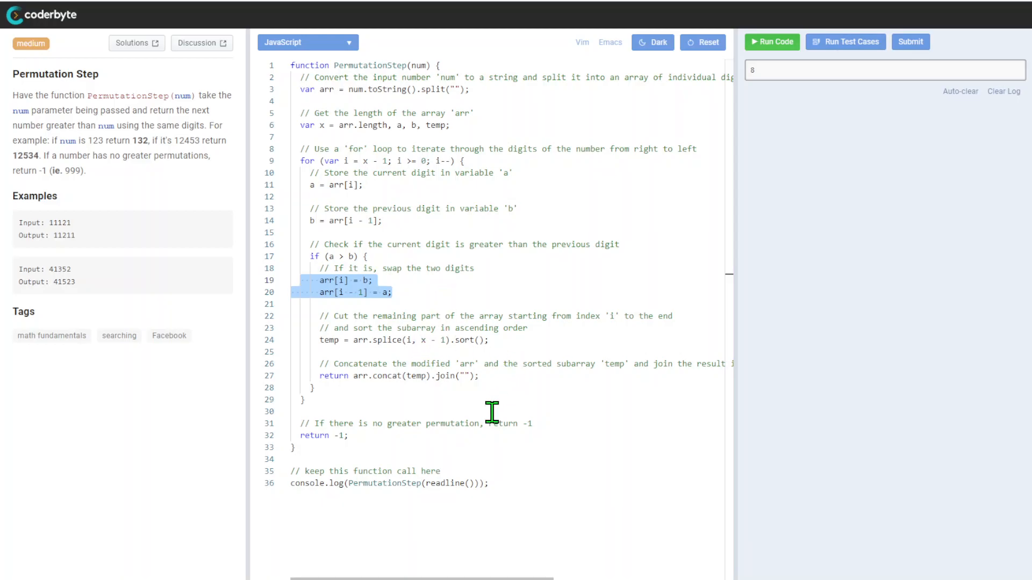
pyautogui.moveTo(406, 354)
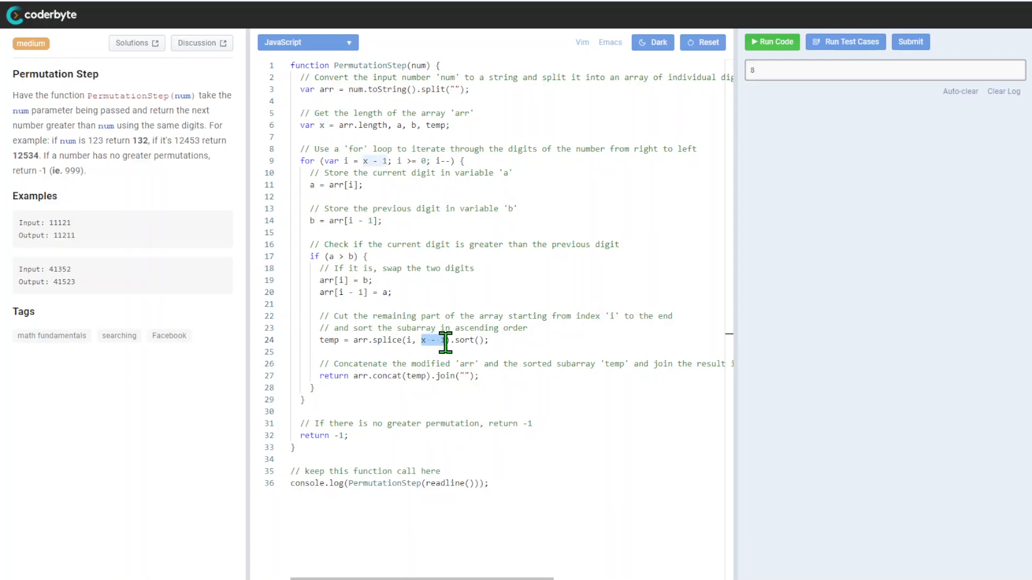
pyautogui.moveTo(425, 431)
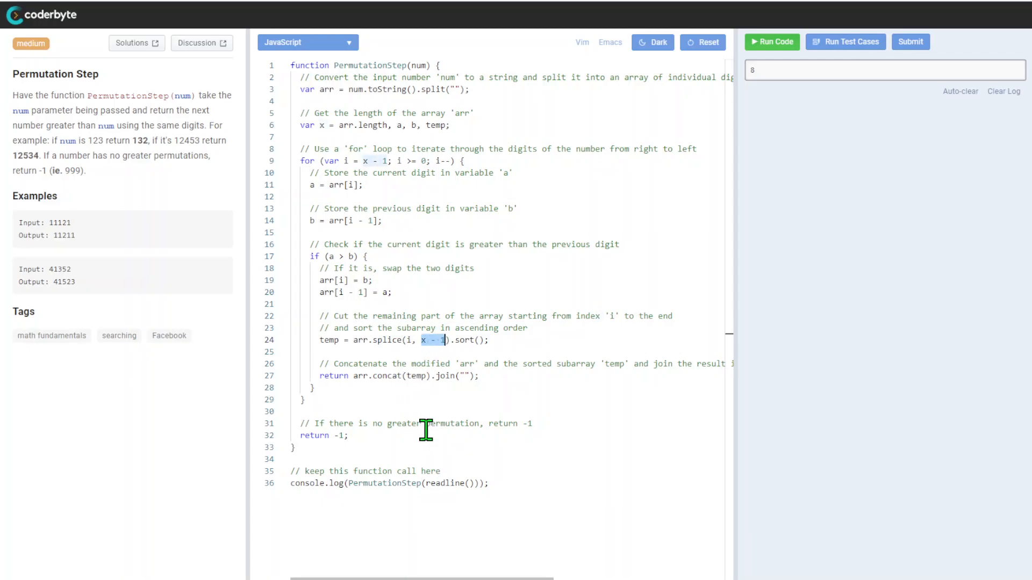
pyautogui.moveTo(444, 538)
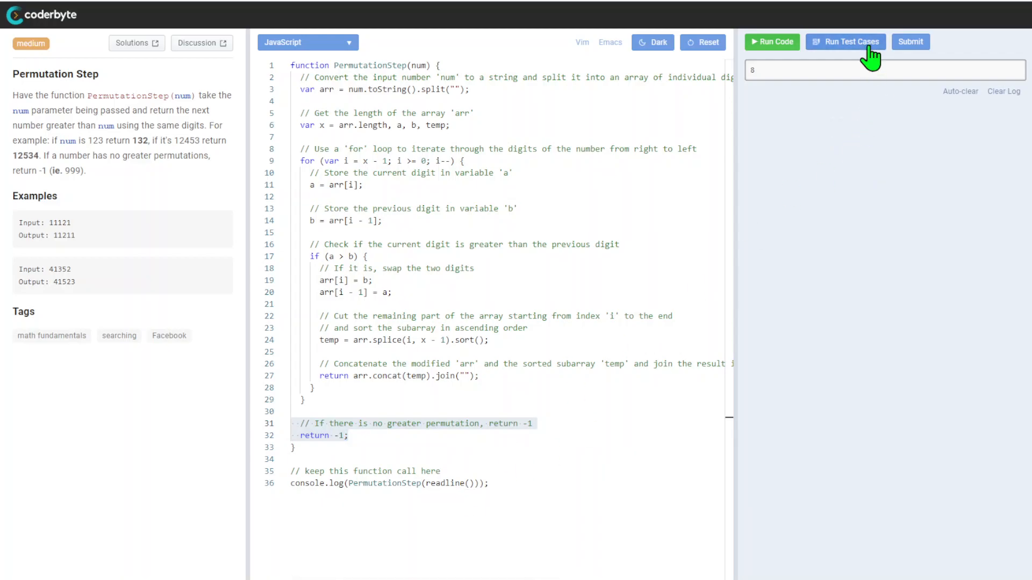
# Step: Run both sample test cases as correct and submit the solution for grading
pyautogui.click(845, 42)
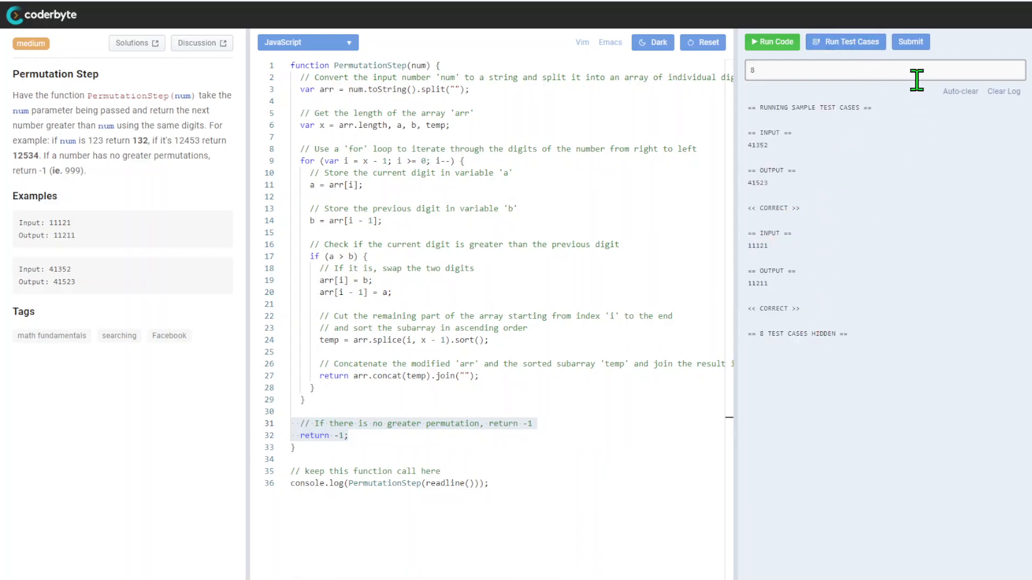
pyautogui.click(911, 42)
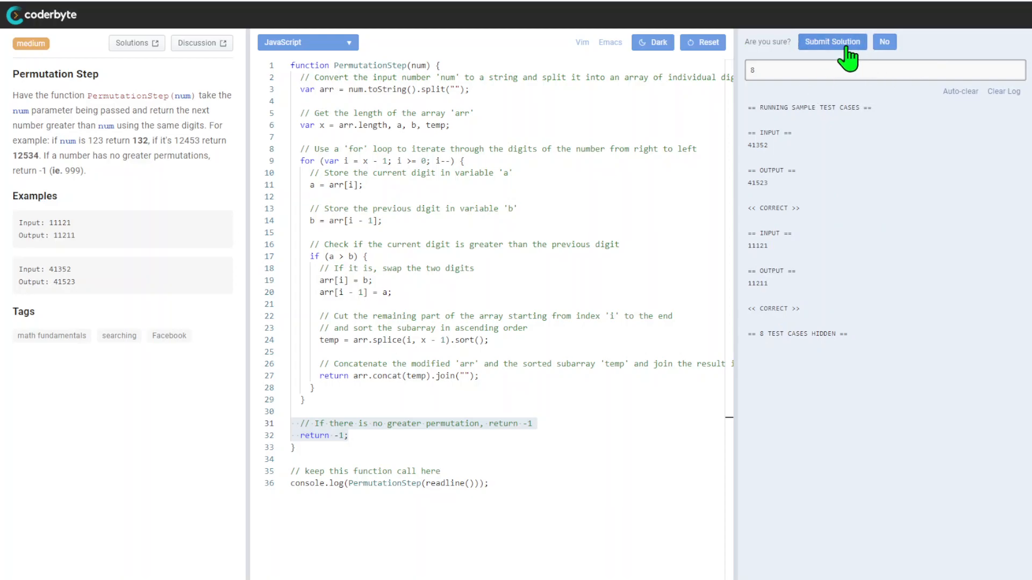
pyautogui.click(832, 42)
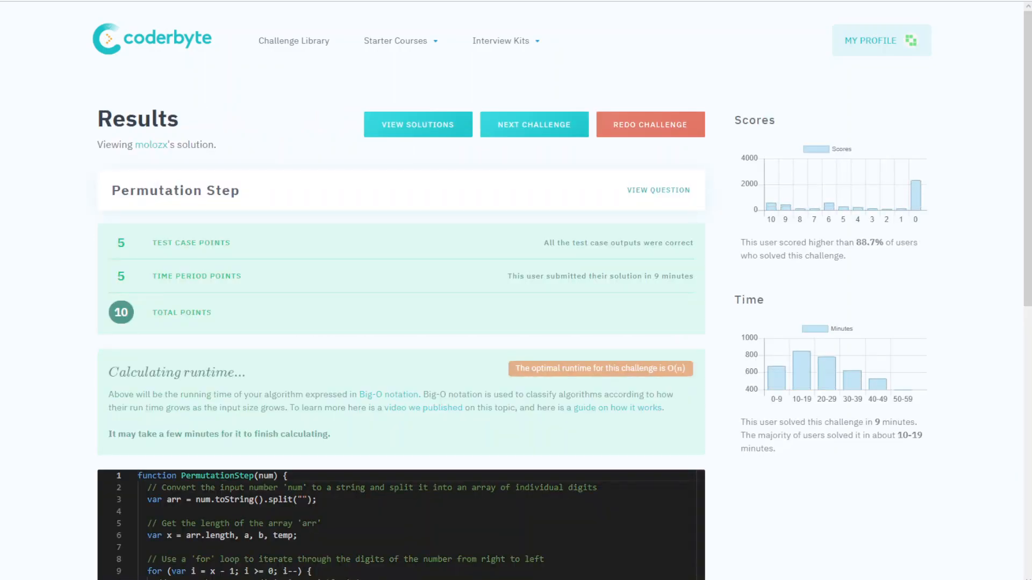
# Step: Scroll the Results page to review the 10-point score, charts and submitted code
pyautogui.scroll(-3)
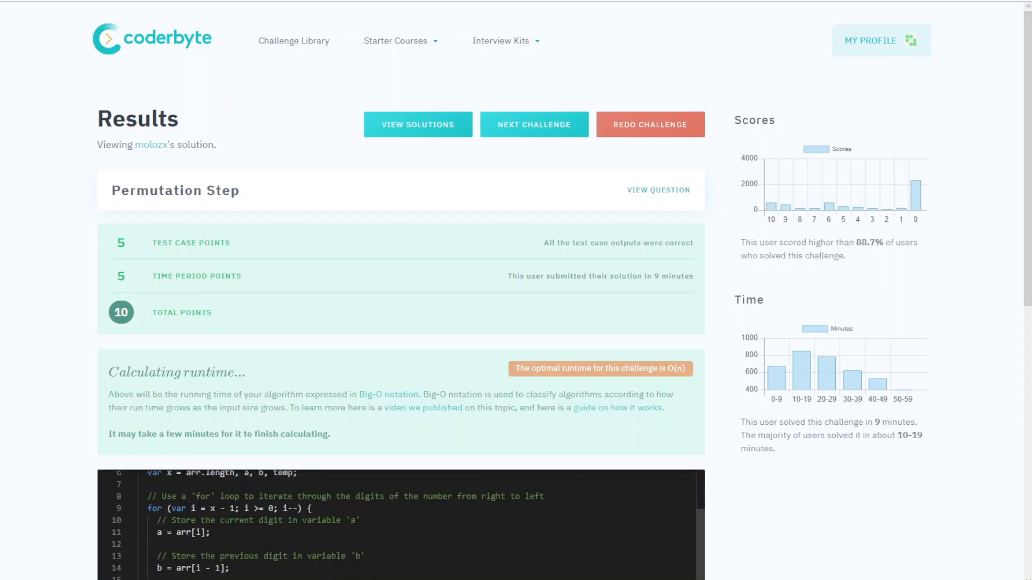
pyautogui.scroll(-3)
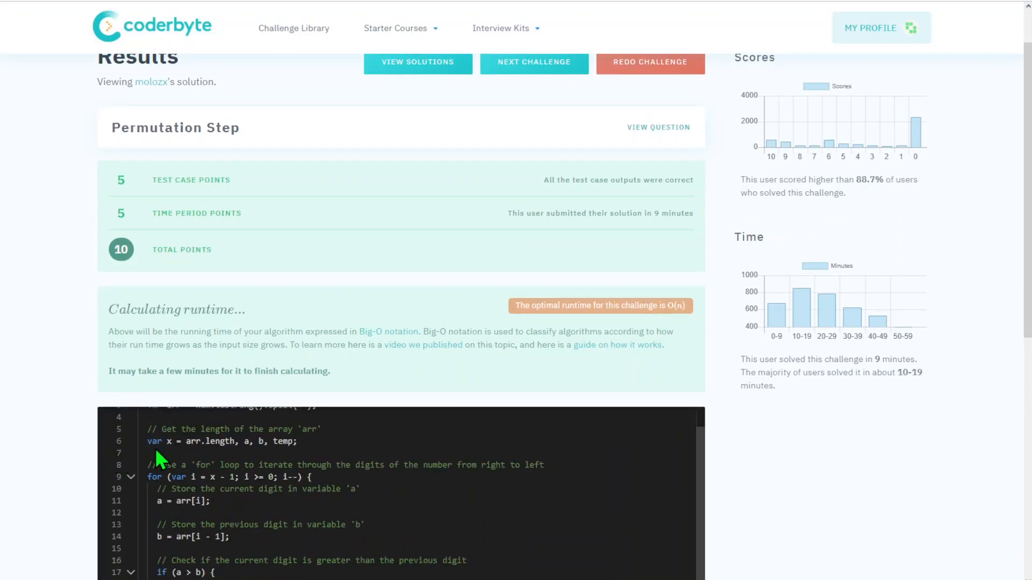
pyautogui.scroll(-3)
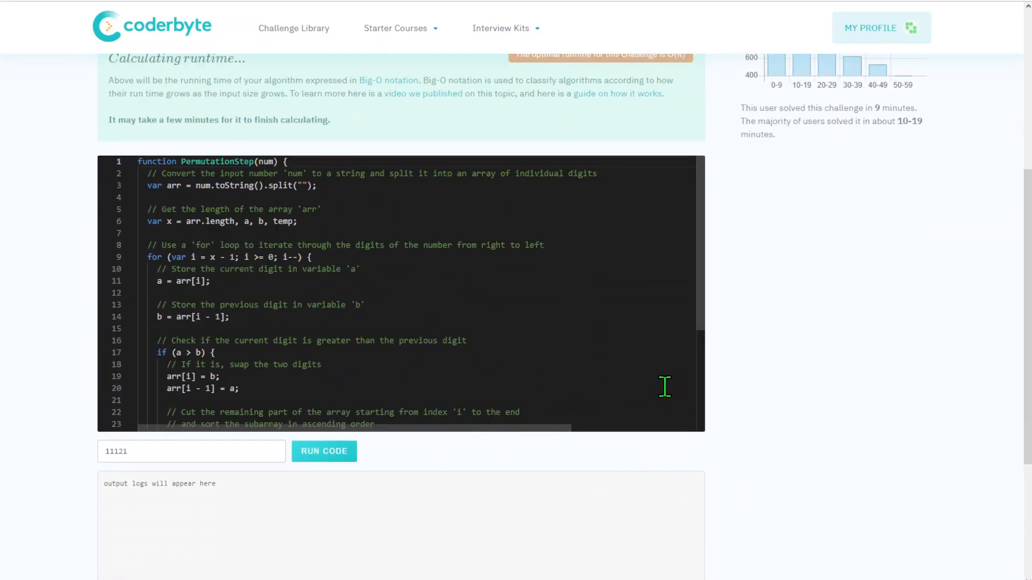
pyautogui.scroll(3)
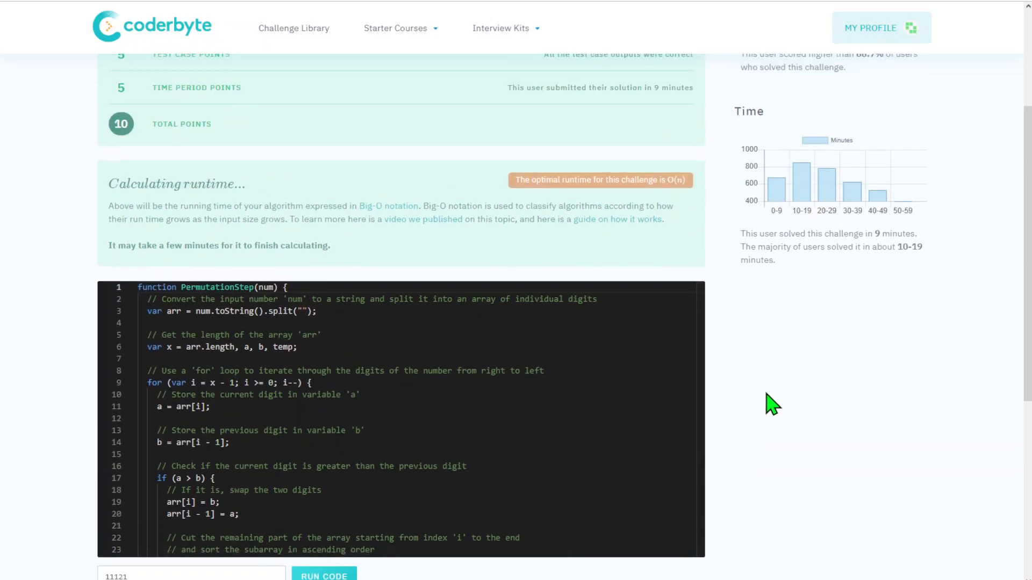
pyautogui.scroll(3)
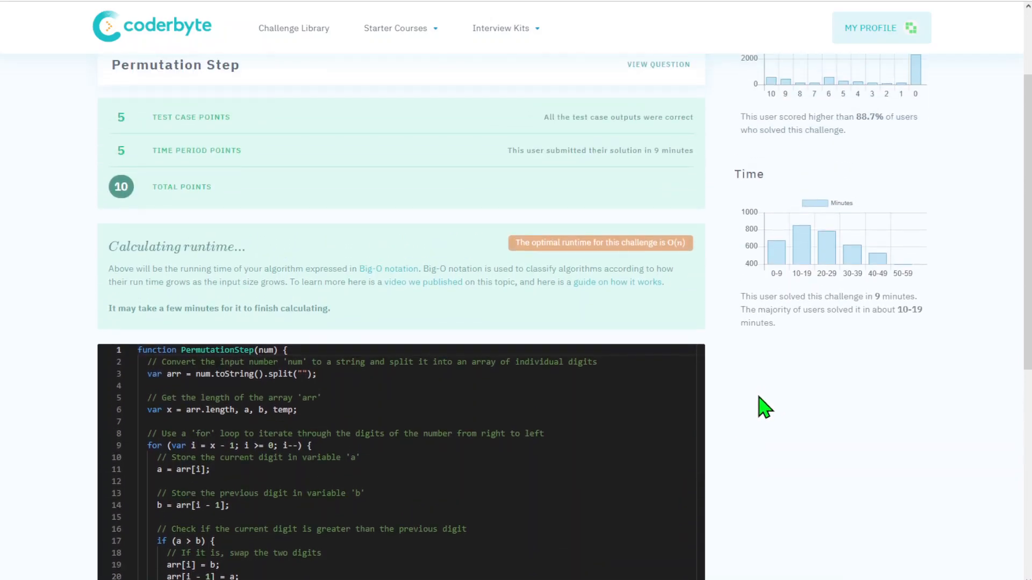
pyautogui.moveTo(695, 427)
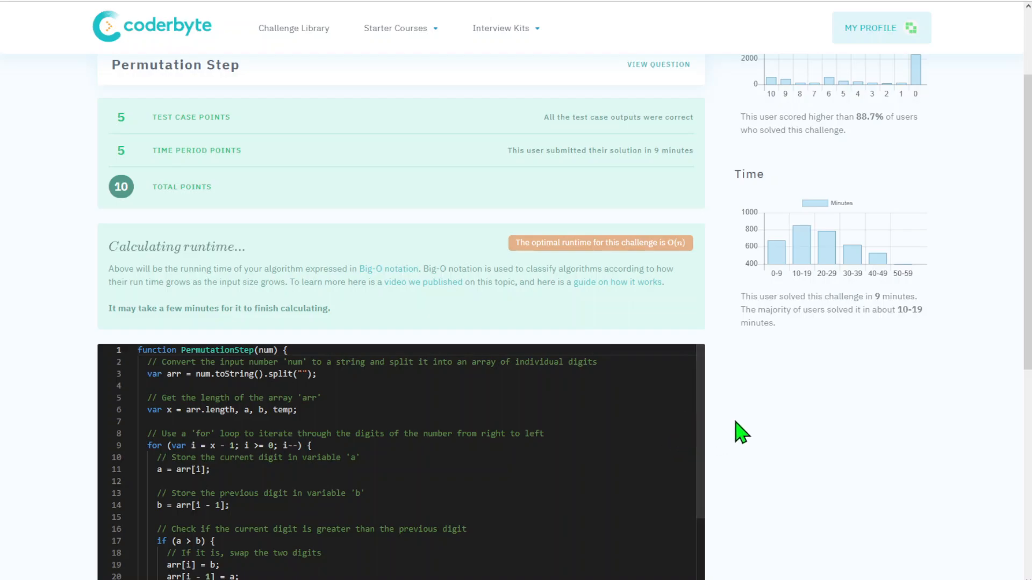
pyautogui.scroll(3)
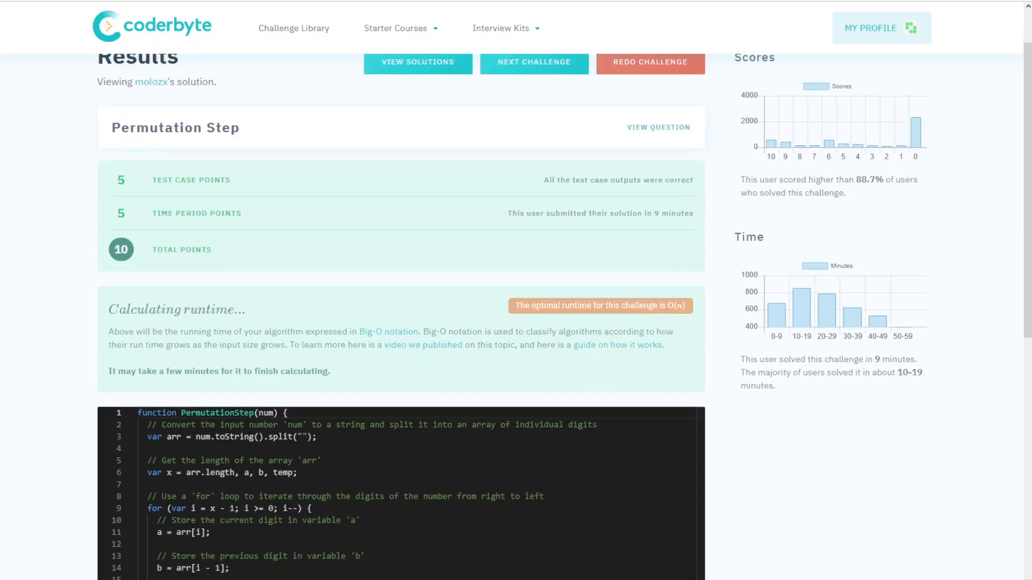